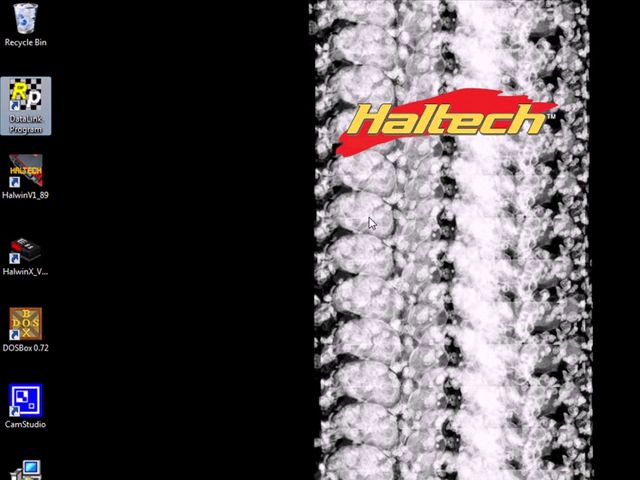
{"action": "mouse_move", "coordinate": [238, 128]}
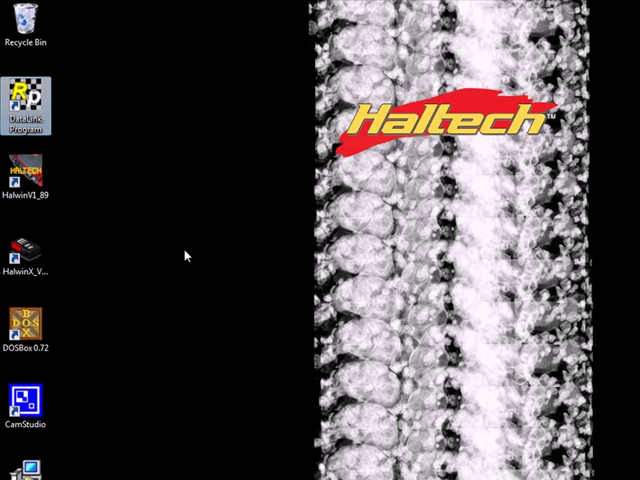
{"action": "mouse_move", "coordinate": [116, 84]}
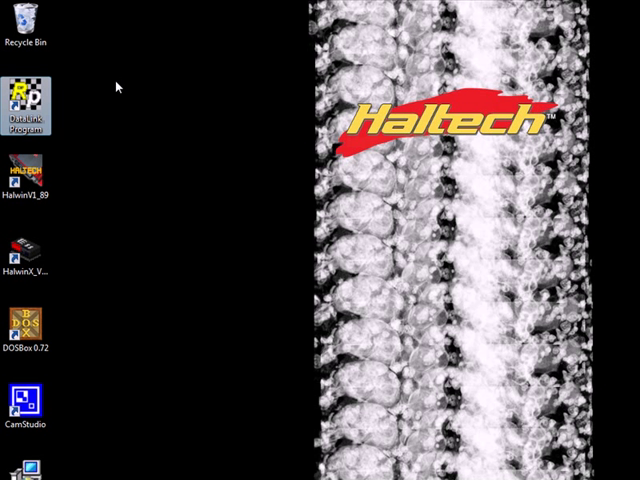
{"action": "mouse_move", "coordinate": [112, 88]}
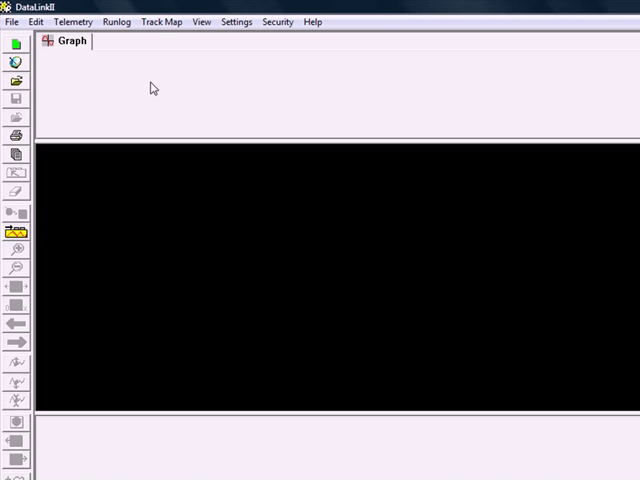
{"action": "mouse_move", "coordinate": [144, 100]}
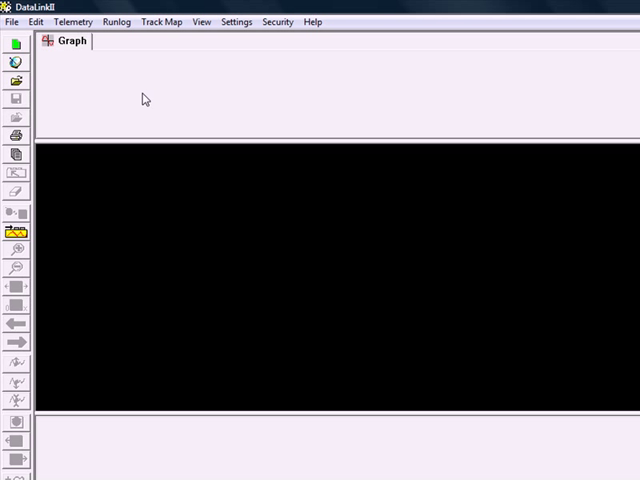
{"action": "mouse_move", "coordinate": [148, 144]}
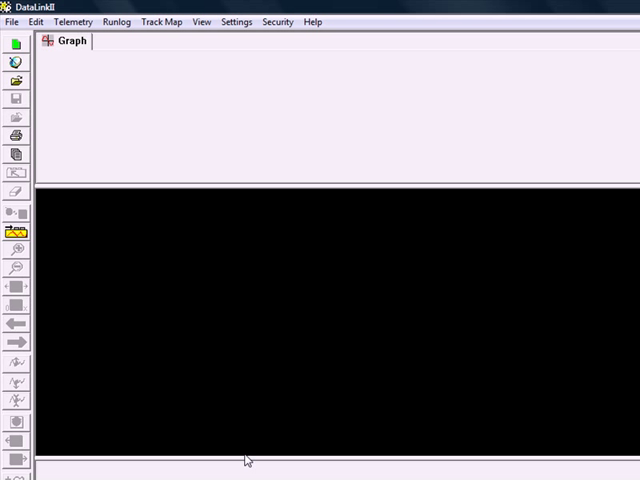
{"action": "mouse_move", "coordinate": [272, 152]}
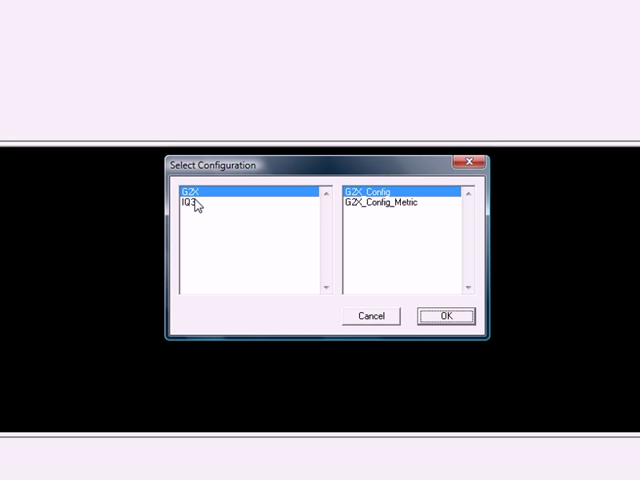
- Select IQ3_Config under the IQ3 group in Select Configuration and load it
{"action": "left_click", "coordinate": [188, 204]}
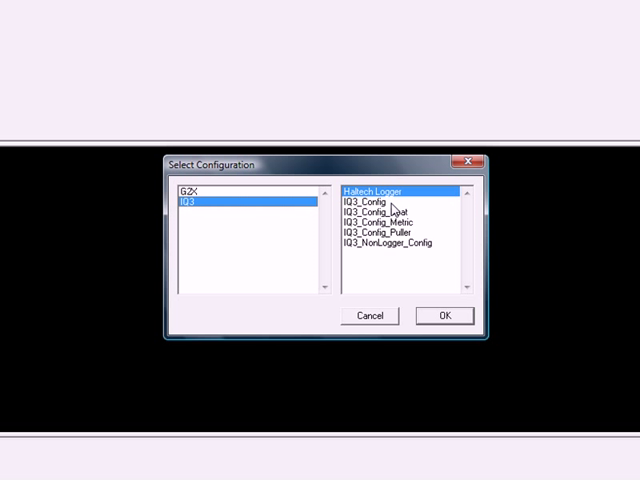
{"action": "left_click", "coordinate": [370, 200]}
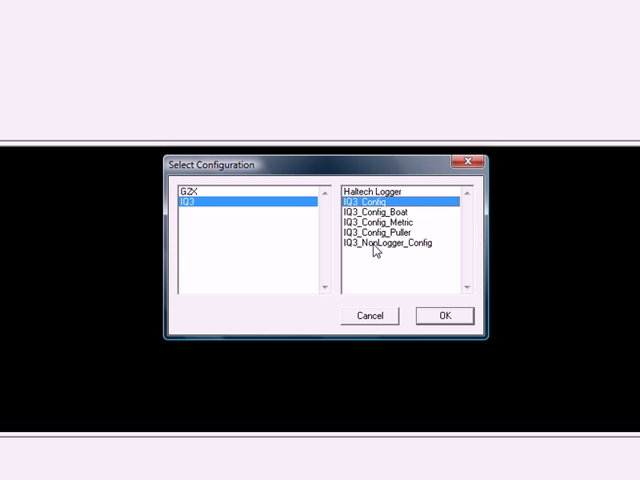
{"action": "left_click", "coordinate": [390, 244]}
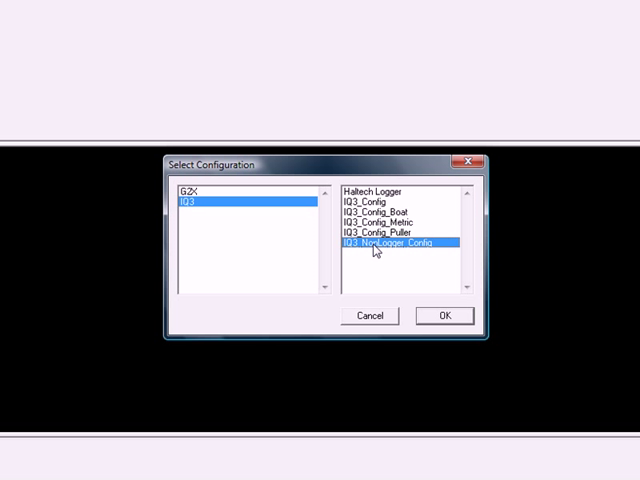
{"action": "left_click", "coordinate": [370, 212]}
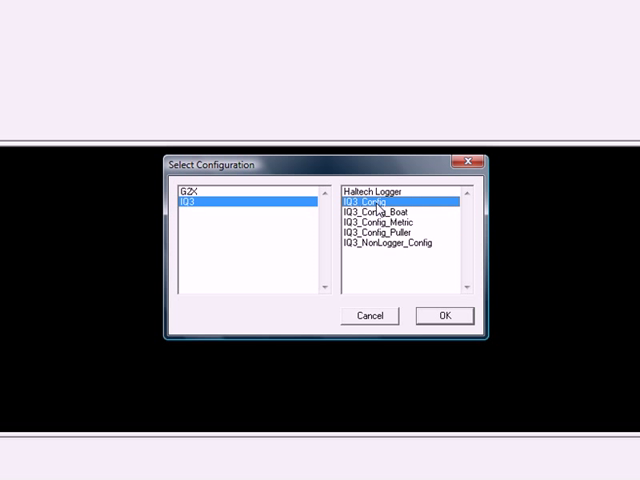
{"action": "left_click", "coordinate": [380, 192]}
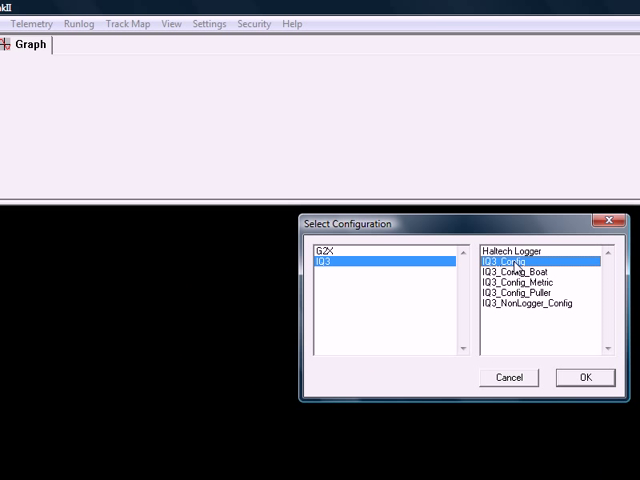
{"action": "mouse_move", "coordinate": [528, 278]}
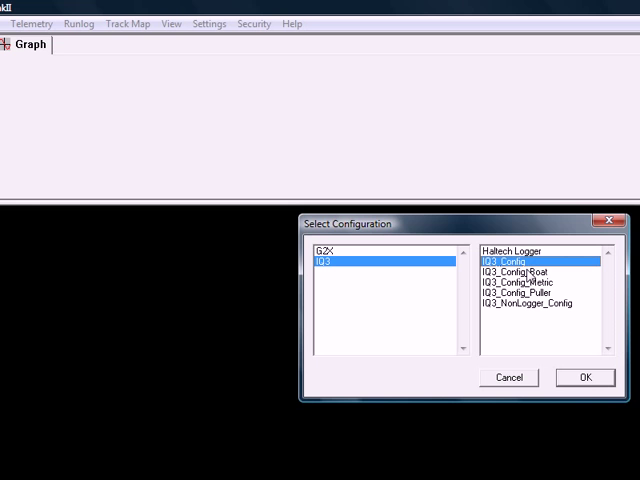
{"action": "left_click", "coordinate": [584, 376]}
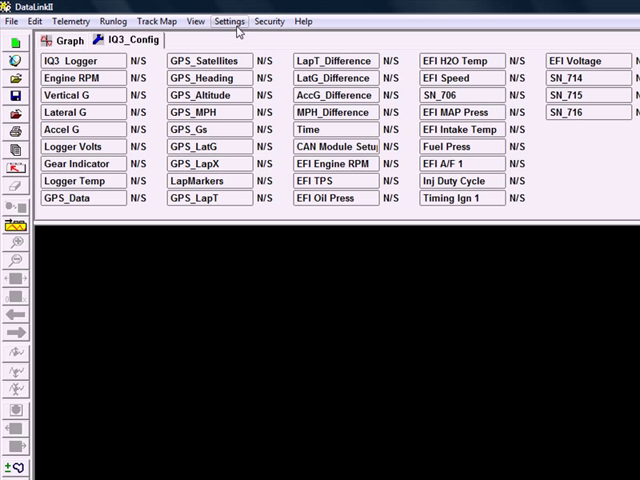
- Run Scan COM Ports from Settings and accept the port the dash was found on
{"action": "left_click", "coordinate": [228, 20]}
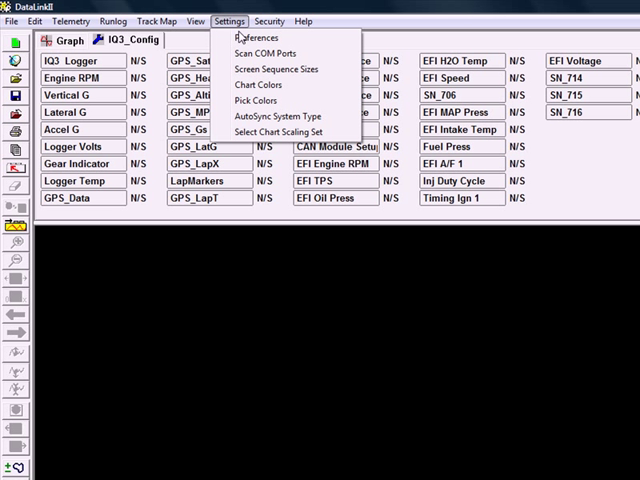
{"action": "mouse_move", "coordinate": [264, 52]}
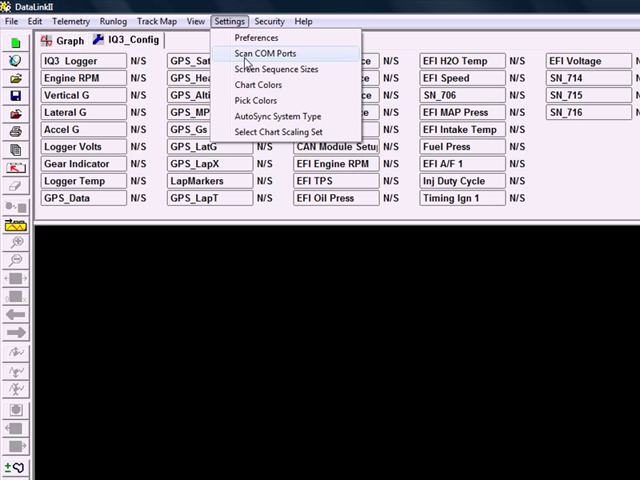
{"action": "left_click", "coordinate": [264, 52]}
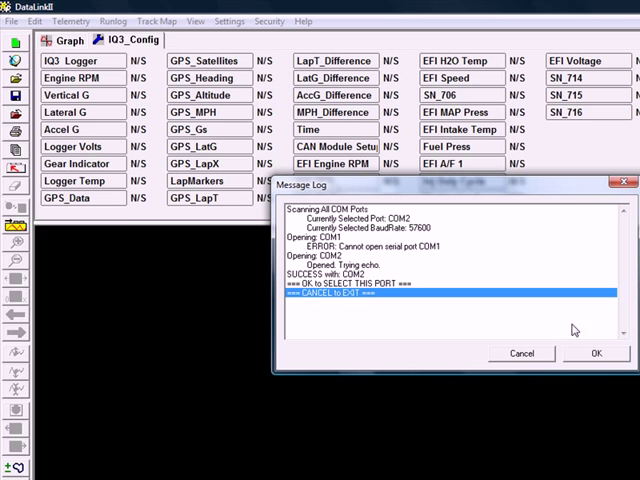
{"action": "left_click", "coordinate": [596, 352]}
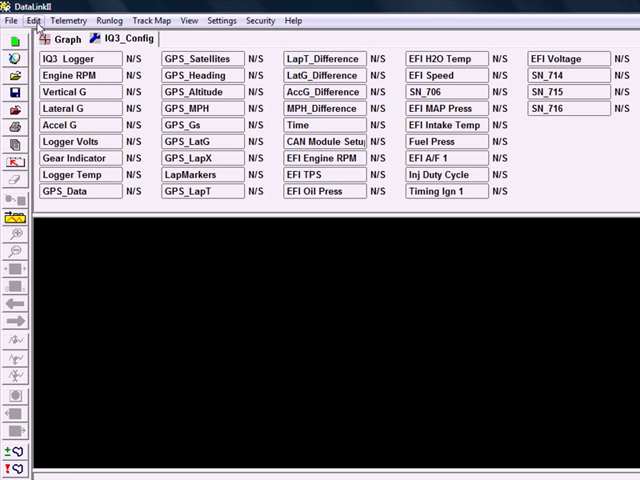
- Read the dash configuration via Edit > Read/NET Config and dismiss the message log on success
{"action": "left_click", "coordinate": [34, 20]}
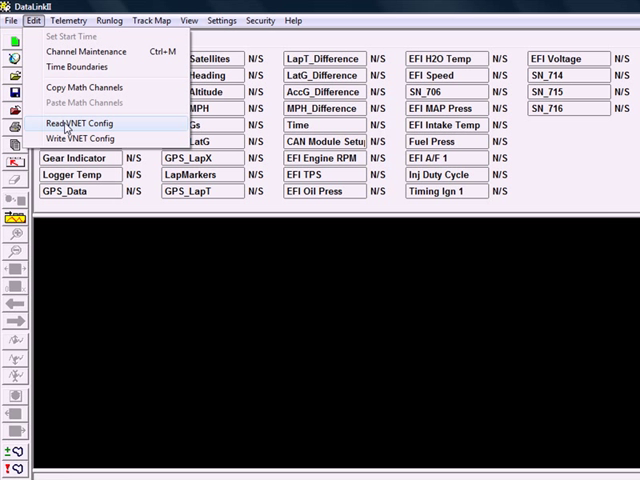
{"action": "left_click", "coordinate": [78, 124]}
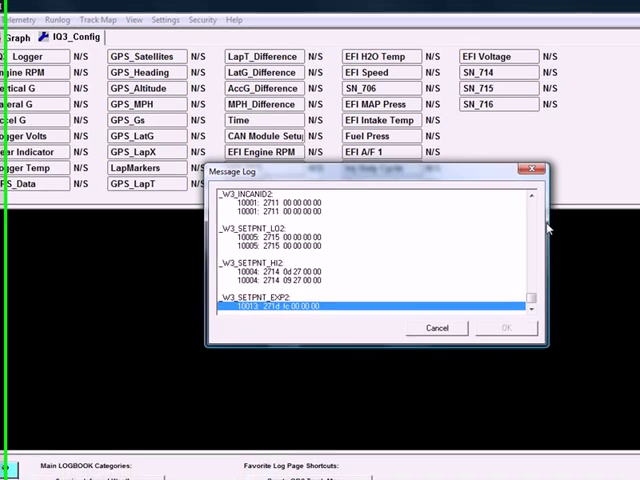
{"action": "scroll", "scroll_direction": "down", "scroll_amount": 3}
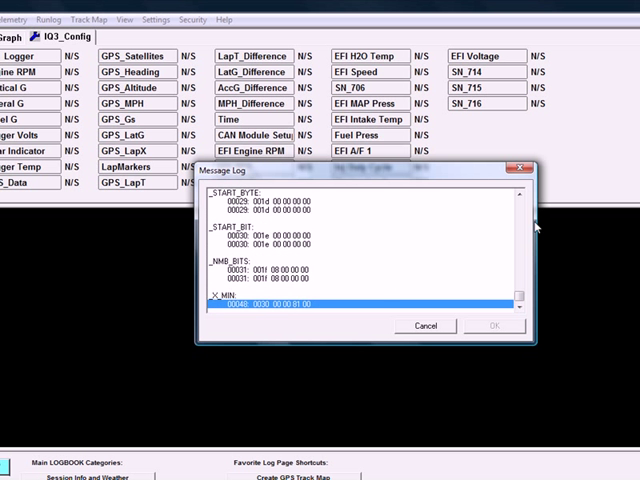
{"action": "scroll", "scroll_direction": "down", "scroll_amount": 3}
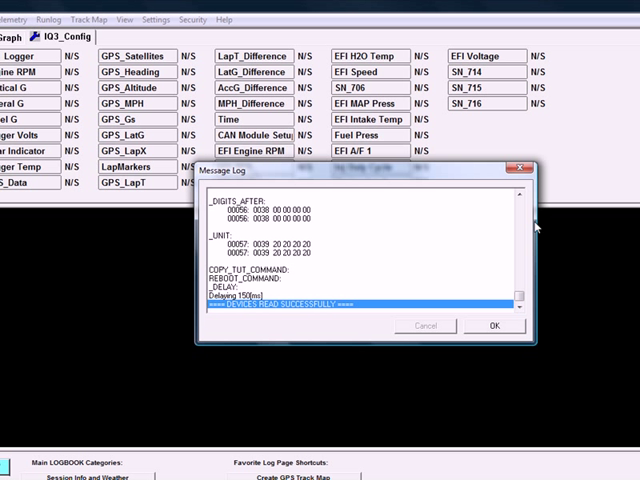
{"action": "mouse_move", "coordinate": [326, 310]}
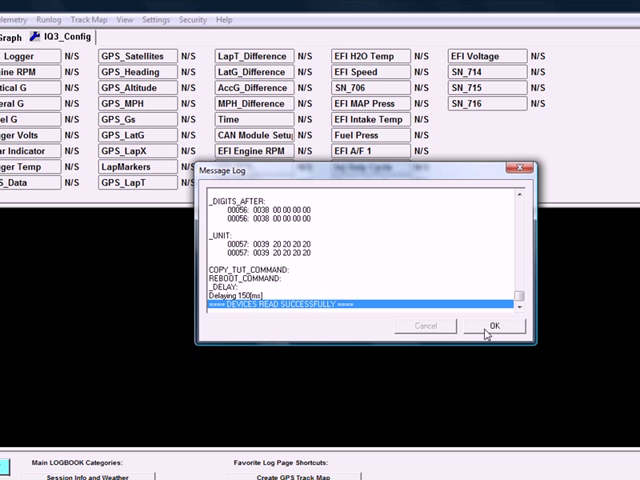
{"action": "left_click", "coordinate": [492, 324]}
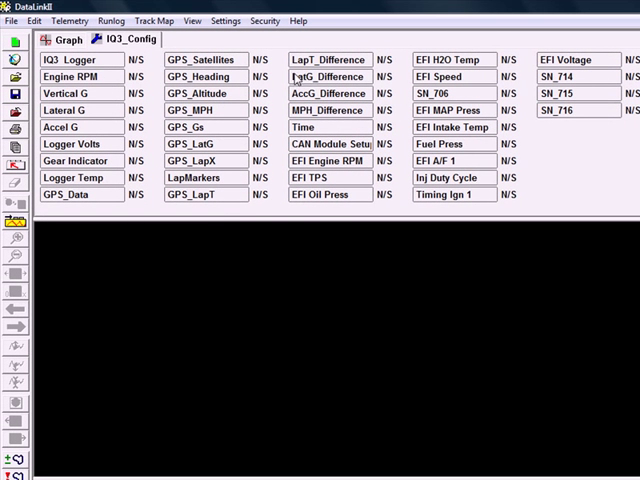
{"action": "mouse_move", "coordinate": [442, 176]}
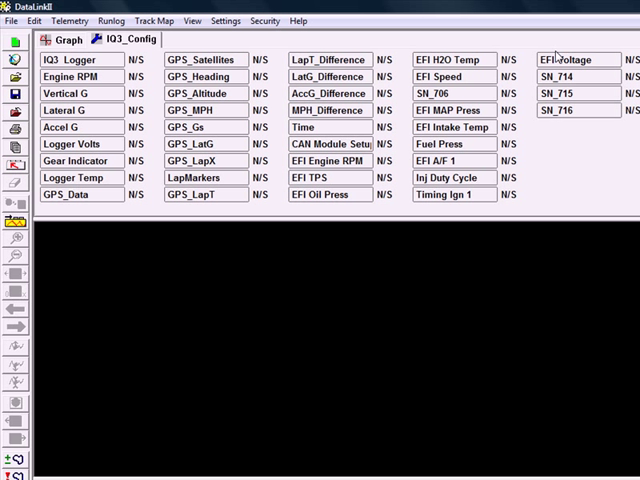
{"action": "mouse_move", "coordinate": [628, 180]}
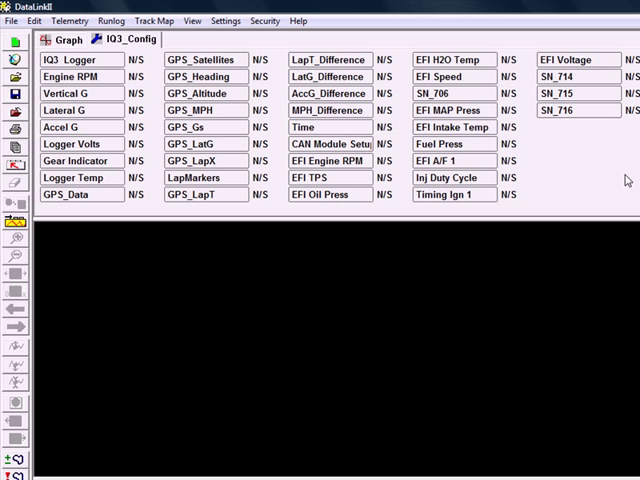
{"action": "mouse_move", "coordinate": [592, 168]}
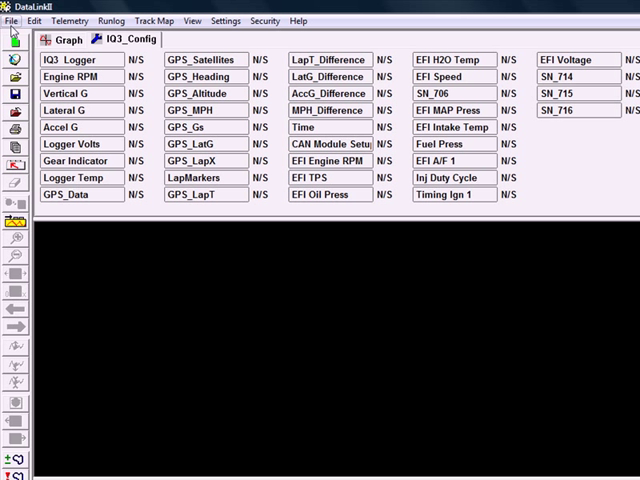
- Start Save As with type All Files (*.*) and name the file Haltech Logger Dash.rcg
{"action": "left_click", "coordinate": [12, 20]}
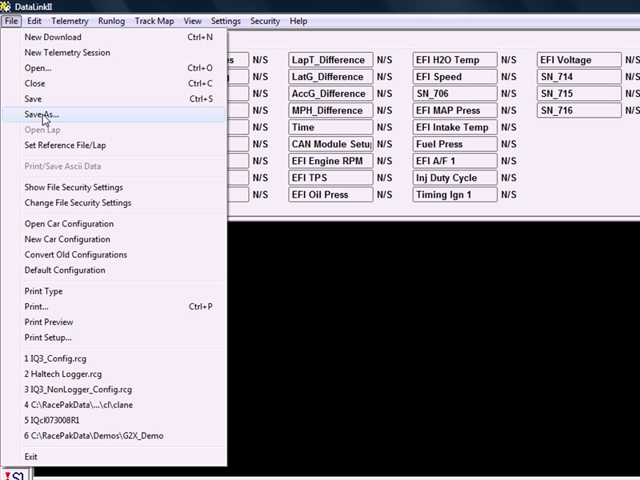
{"action": "left_click", "coordinate": [40, 114]}
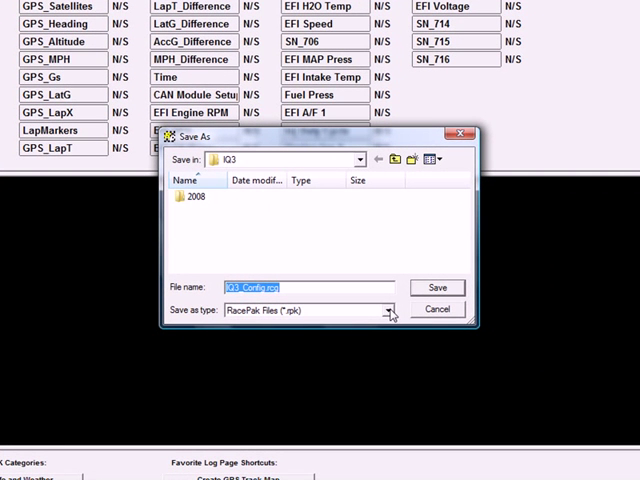
{"action": "left_click", "coordinate": [388, 308]}
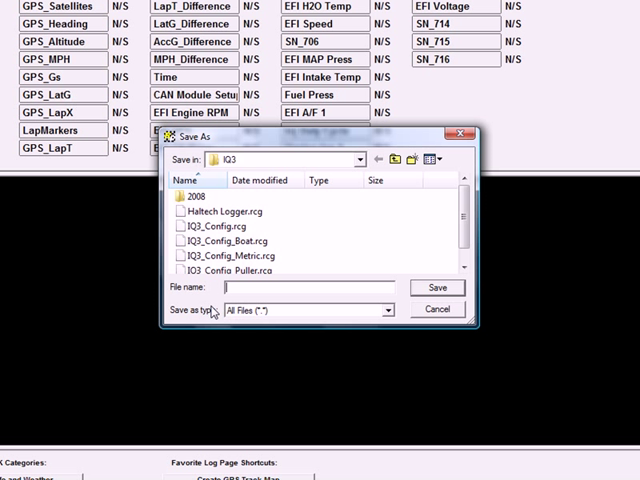
{"action": "type", "text": "H"}
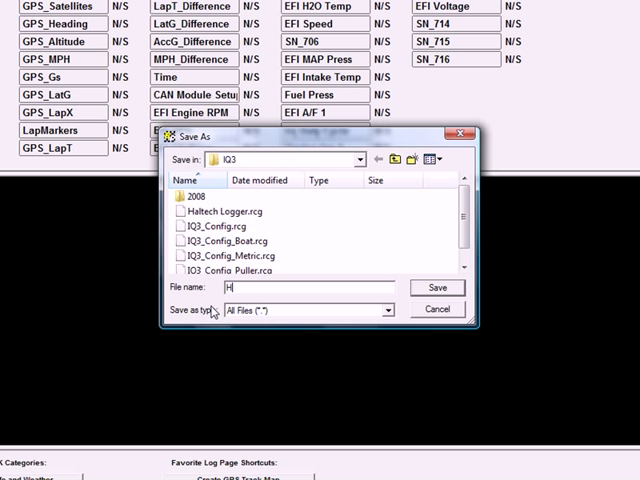
{"action": "type", "text": "altech"}
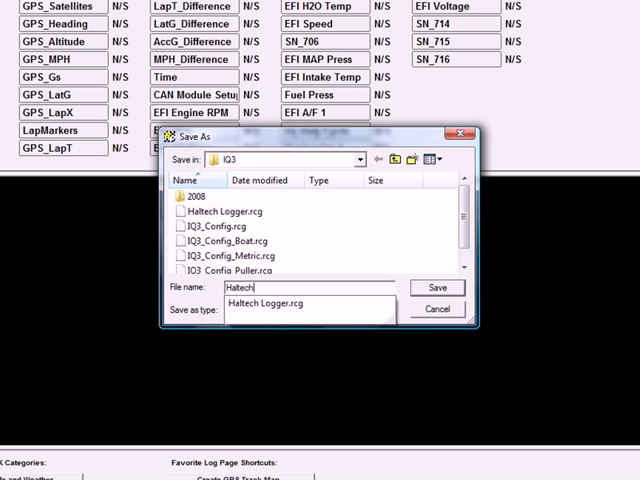
{"action": "type", "text": "Logger Dash.rcg"}
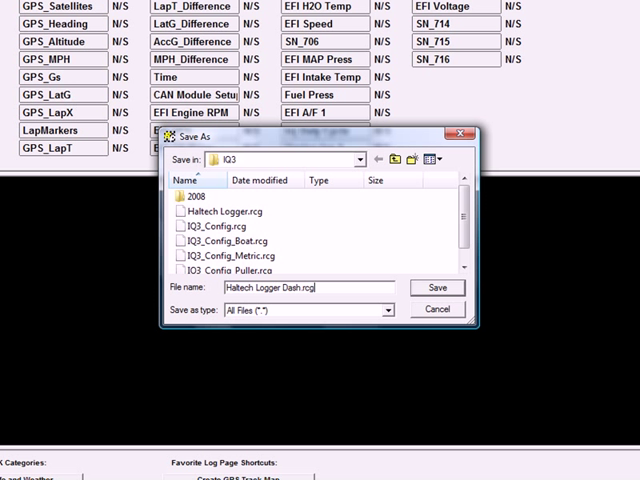
{"action": "mouse_move", "coordinate": [378, 254]}
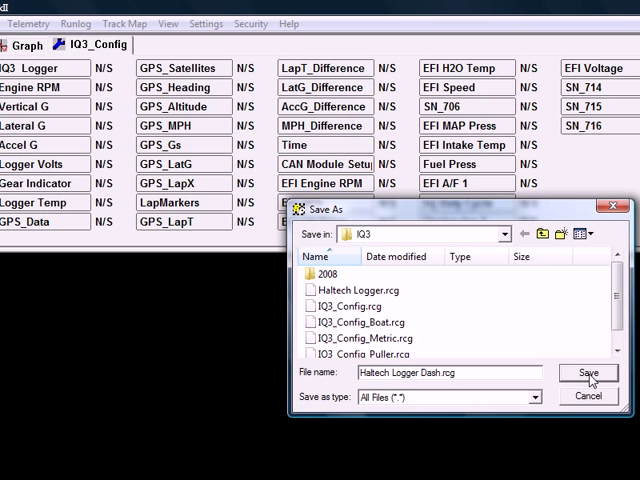
- Confirm the save so the configuration tab becomes Haltech Logger Dash
{"action": "left_click", "coordinate": [588, 372]}
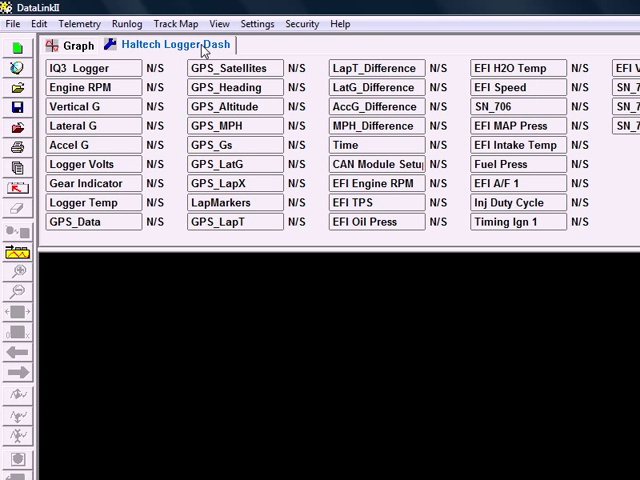
{"action": "mouse_move", "coordinate": [210, 52]}
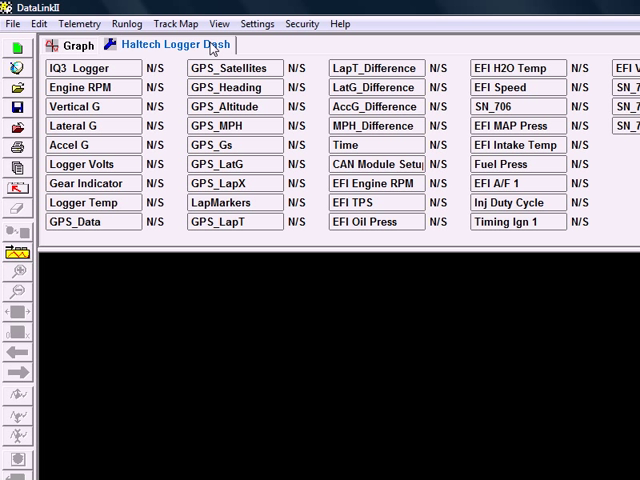